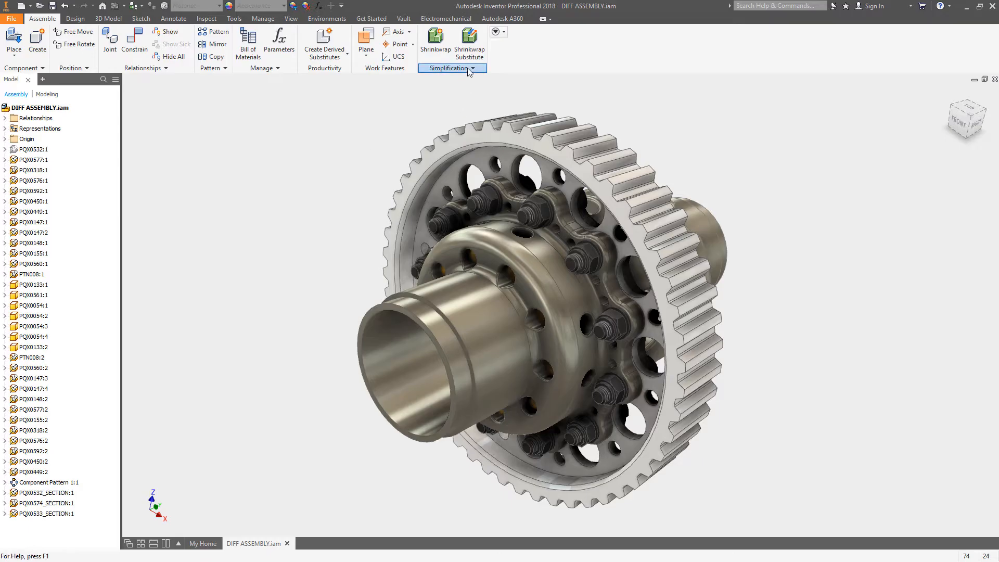
Expand the Simplification drop-down on the Assemble ribbon for the differential assembly.
click(451, 69)
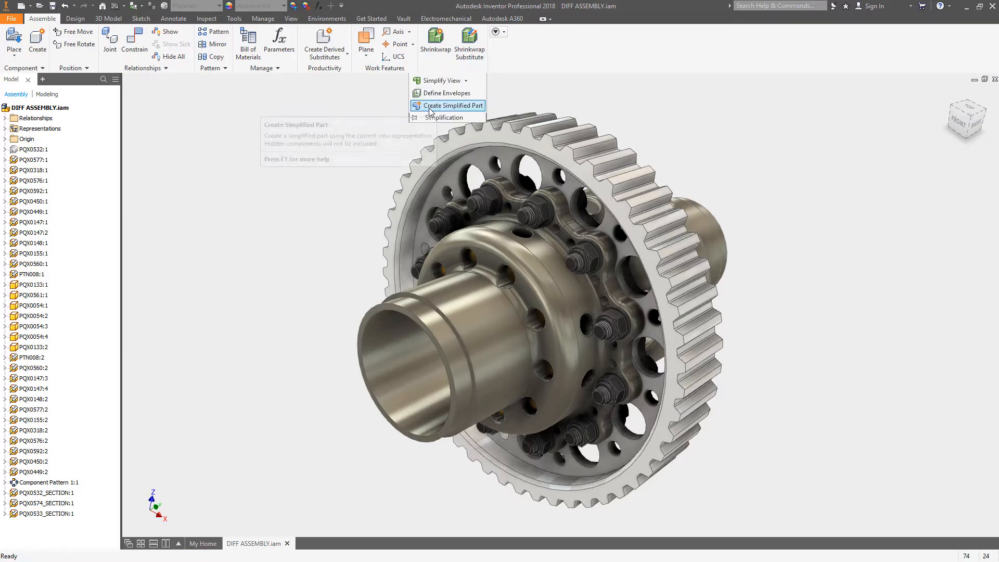
Create a simplified part named 'Simple Diff' as a single seam-merged solid body and confirm.
click(452, 105)
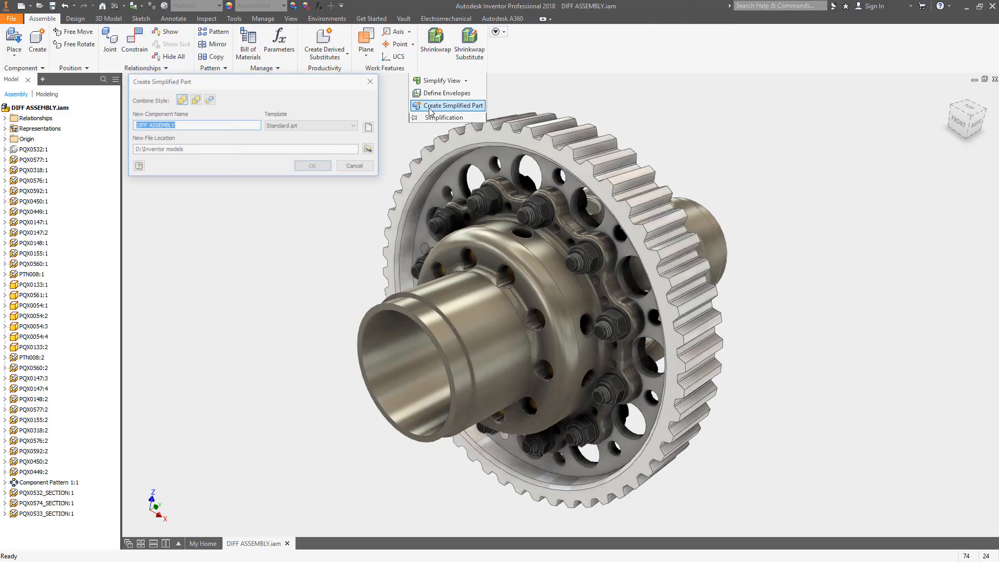
click(452, 105)
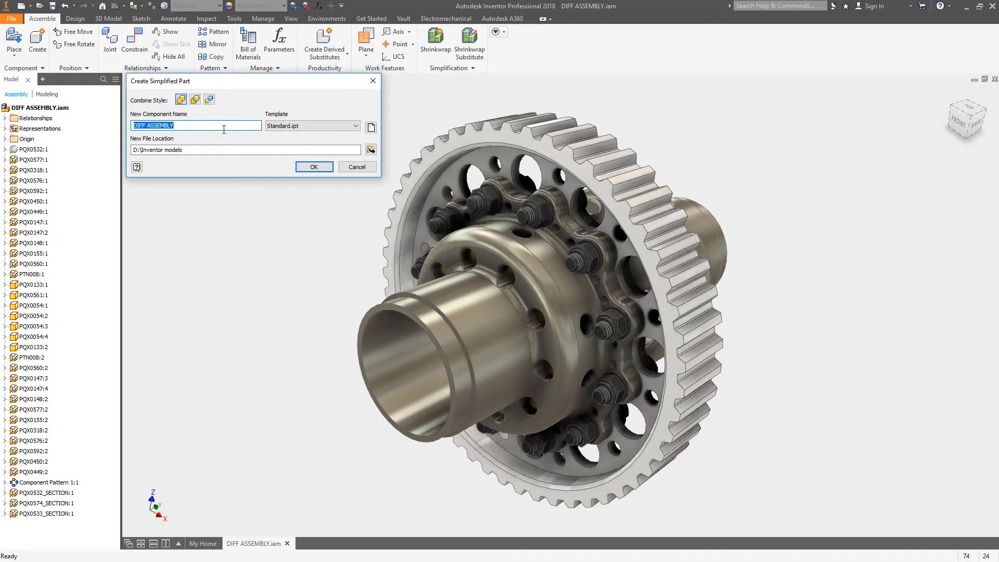
text(Simple)
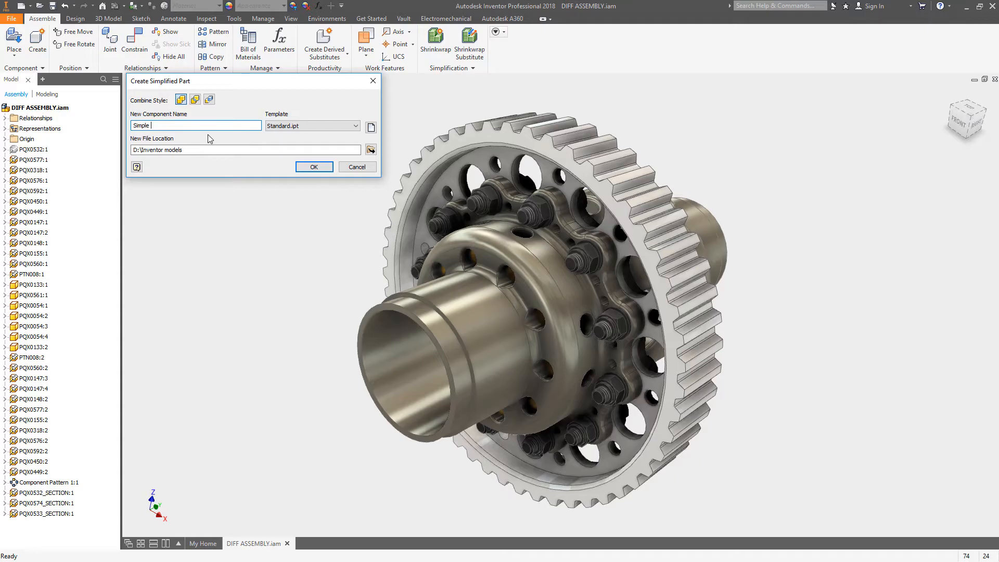
text(Diff)
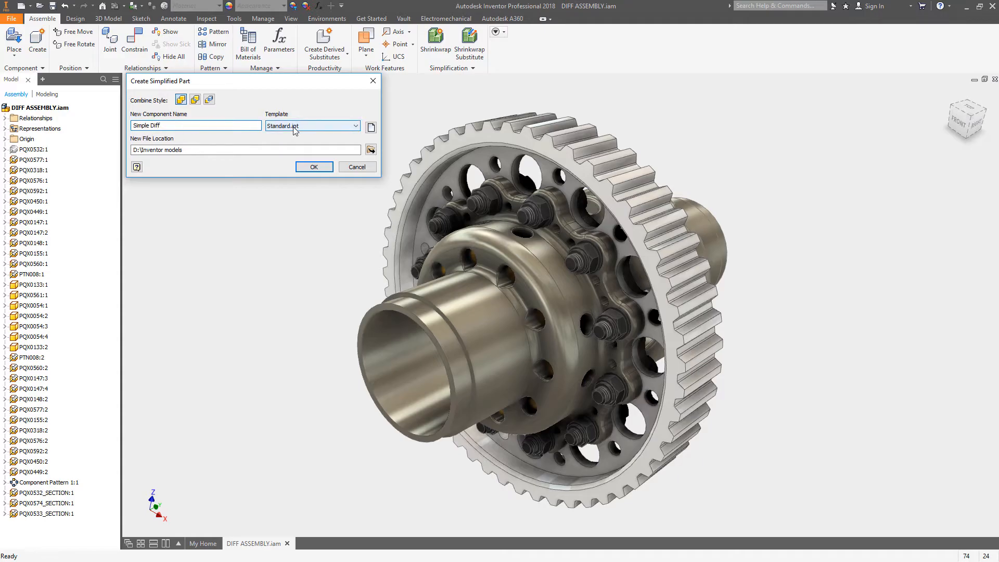
mouse_move(195, 100)
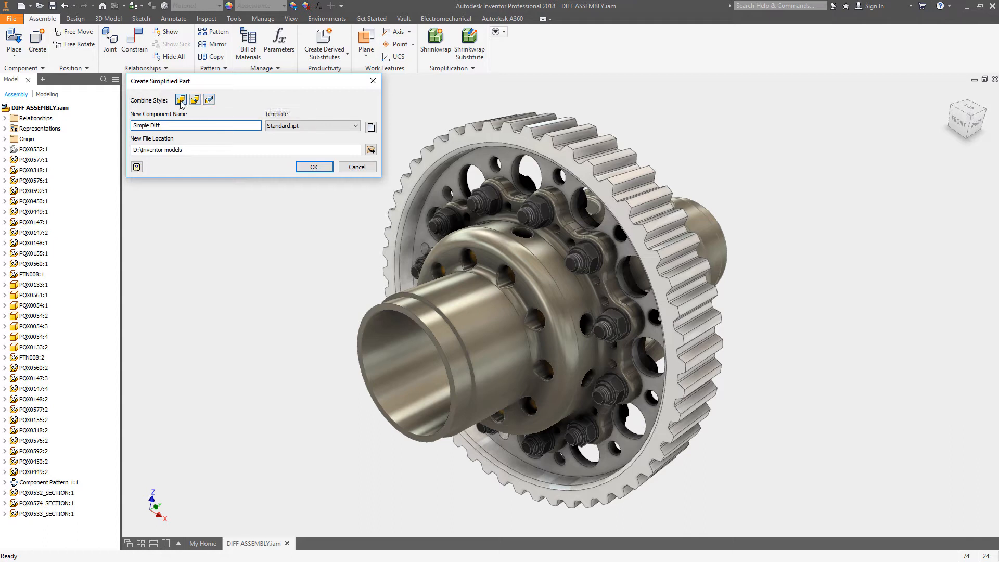
mouse_move(181, 100)
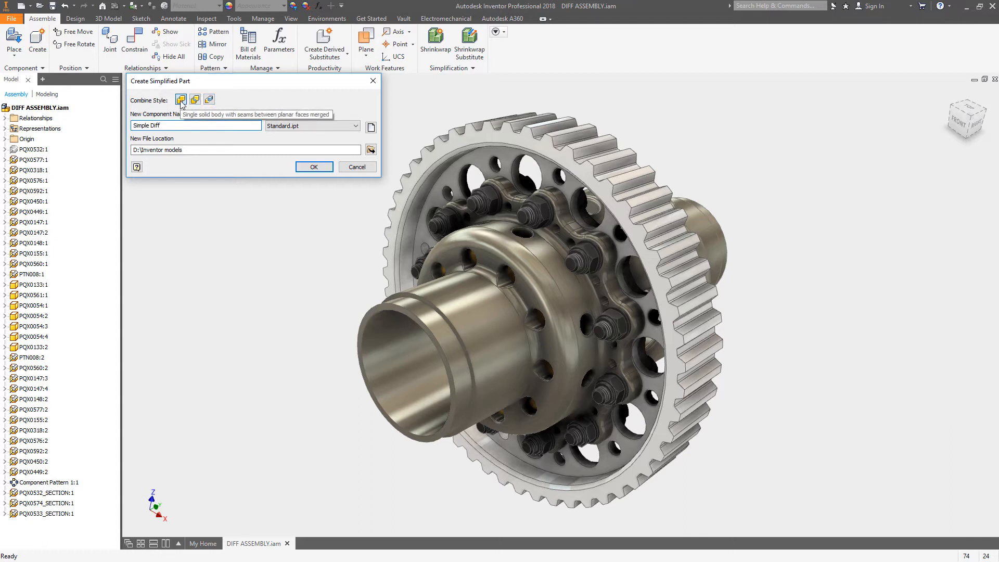
click(314, 167)
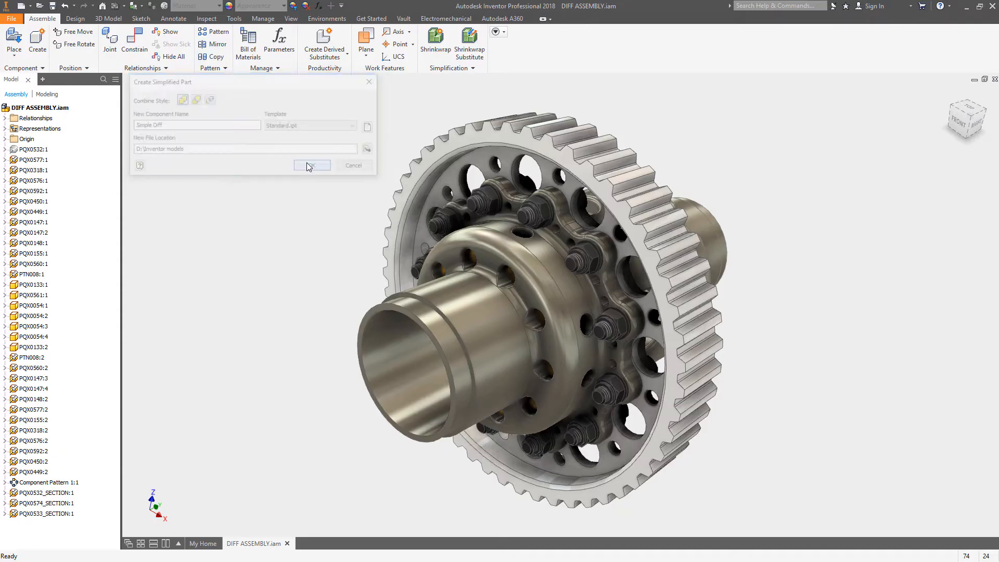
click(312, 165)
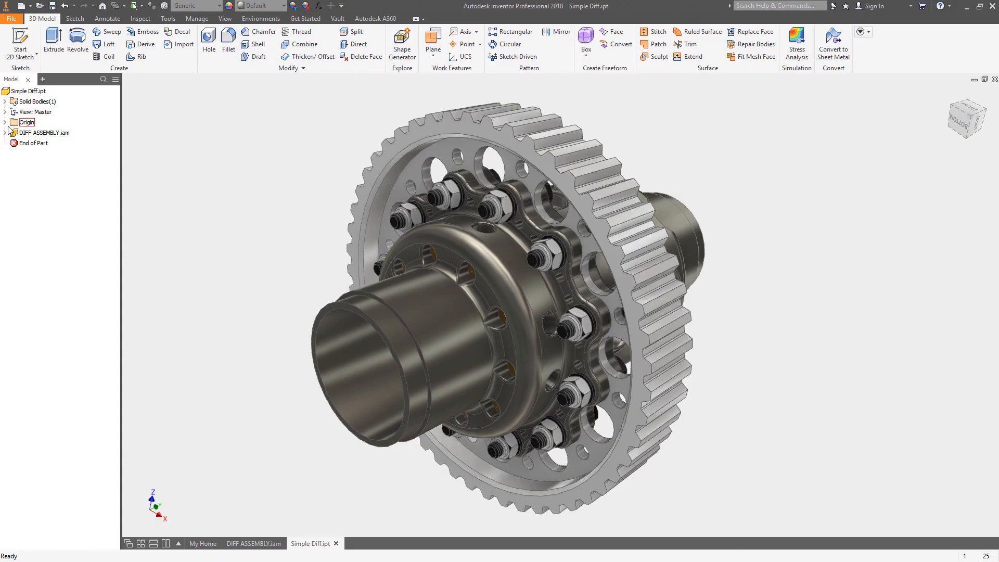
Select Solid1 under Solid Bodies(1) to highlight the part's single body.
click(11, 101)
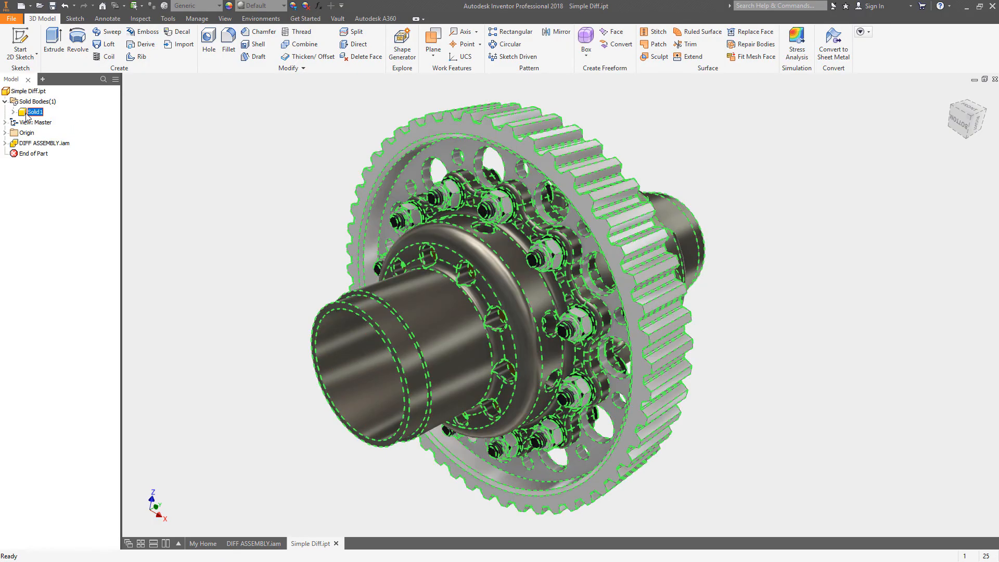